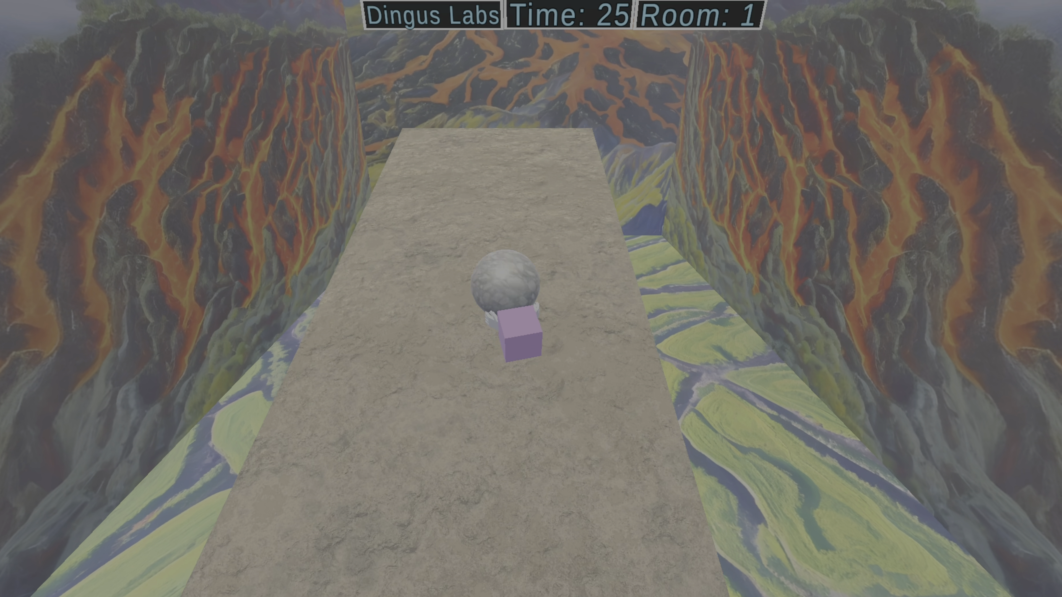
Move the camera forward through the scene and zoom out over the grid of training rooms.
key("w")
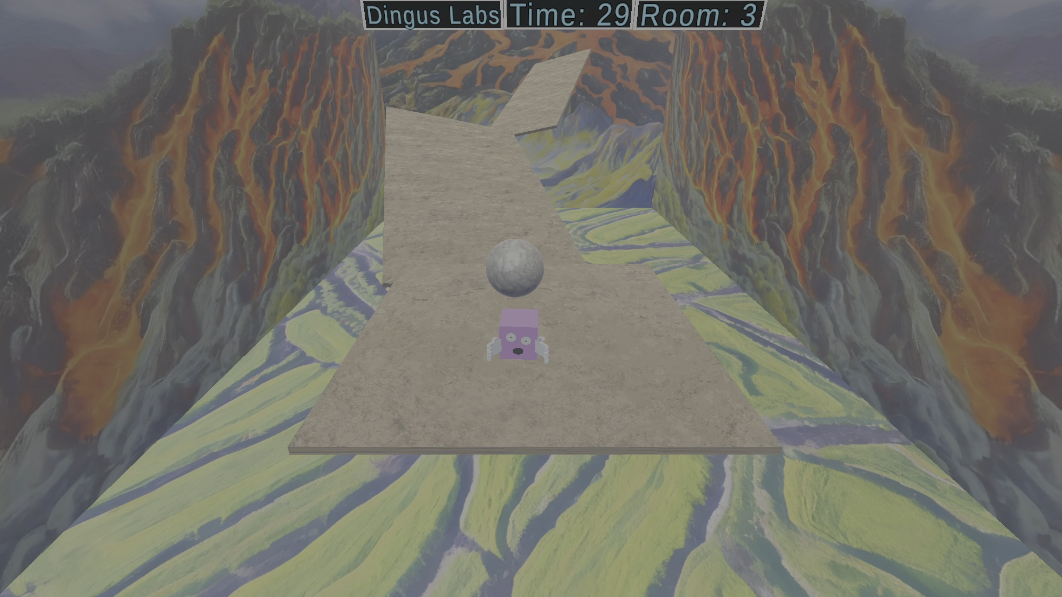
key("w")
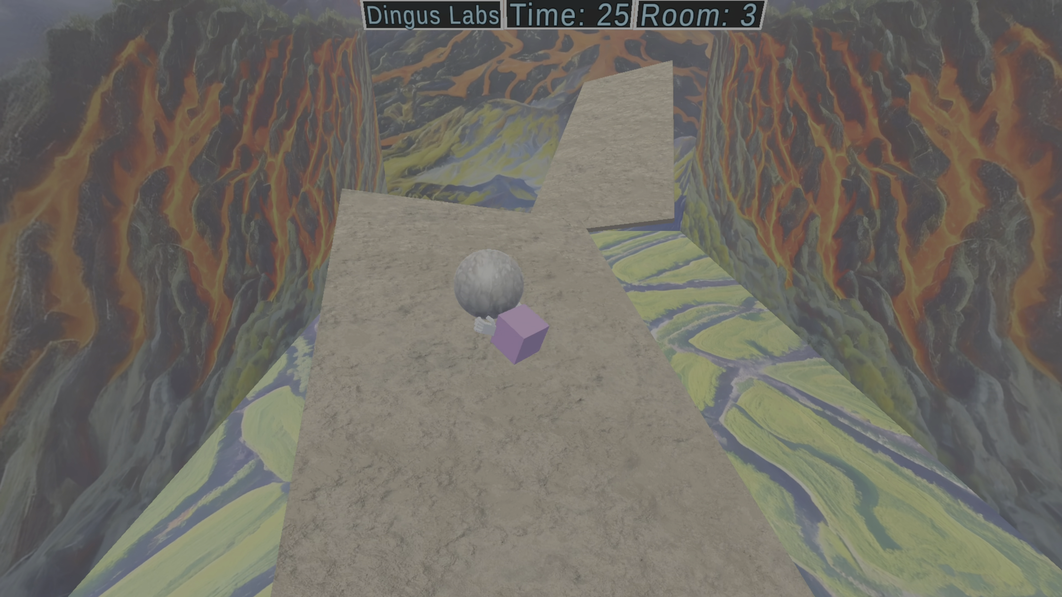
key("w")
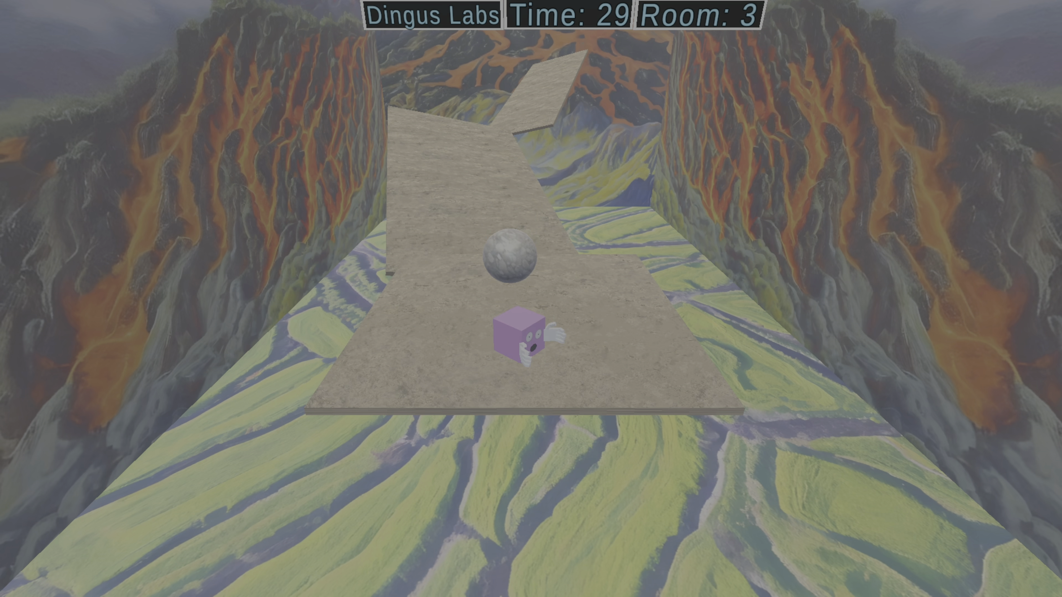
key("w")
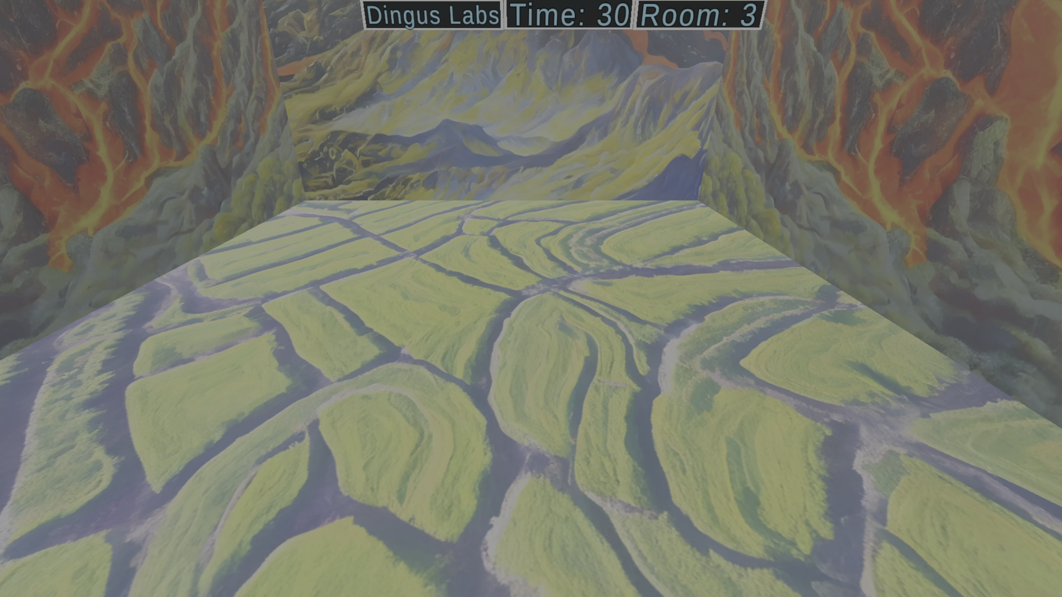
key("w")
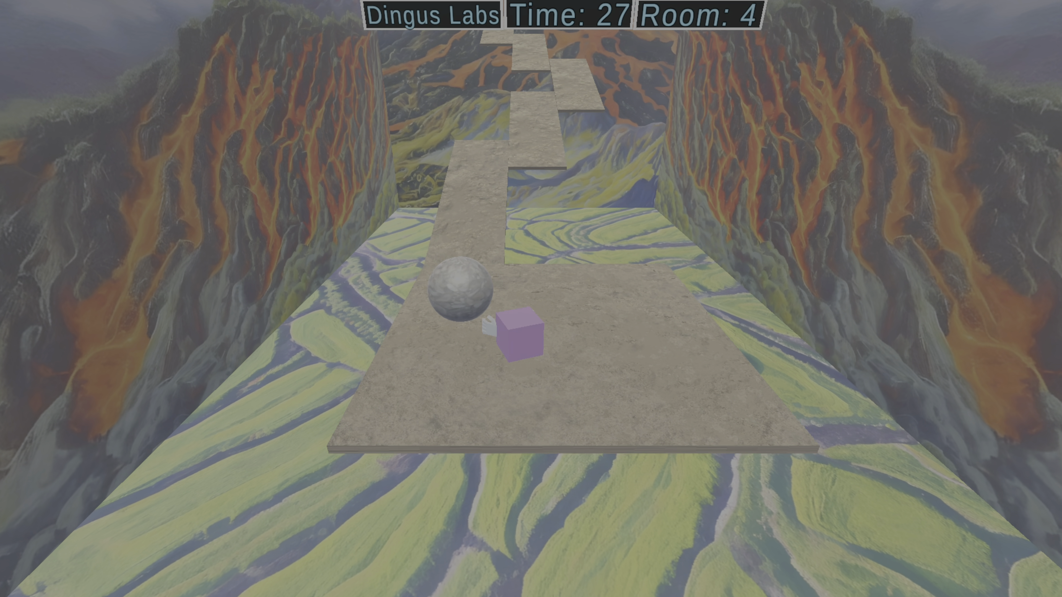
key("w")
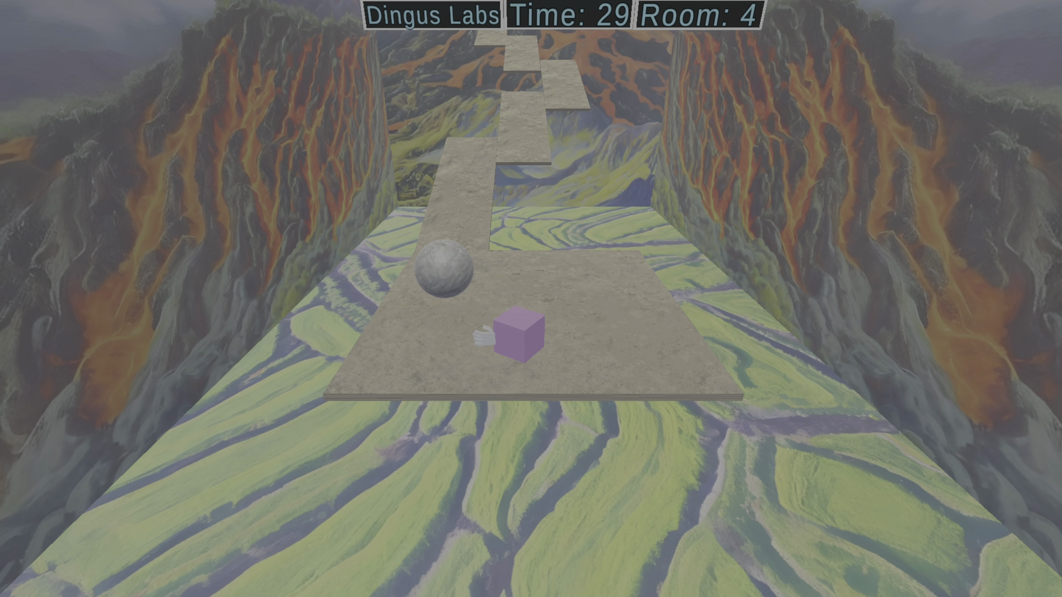
key("w")
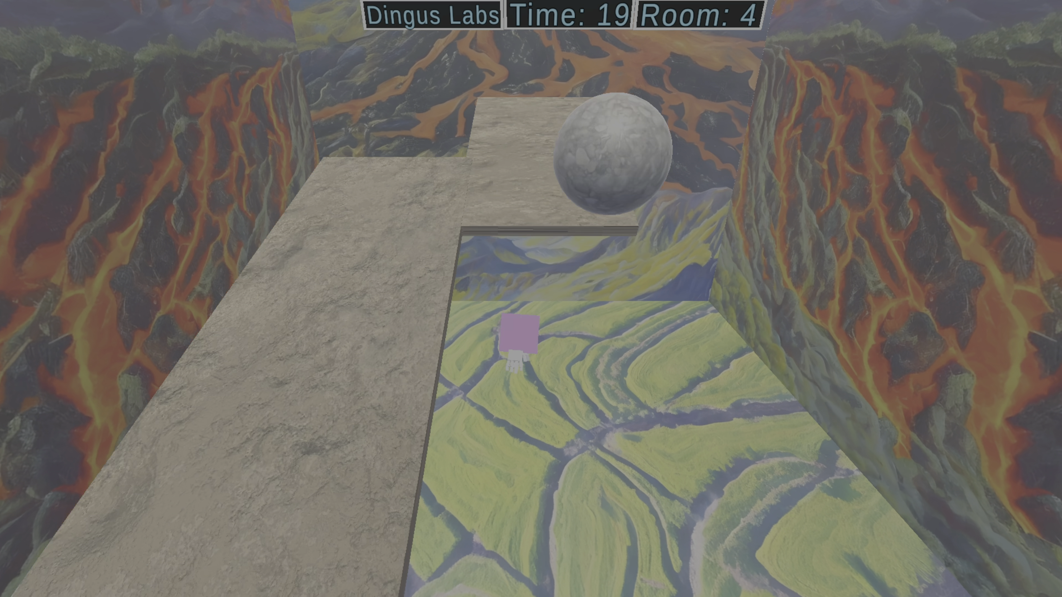
key("w")
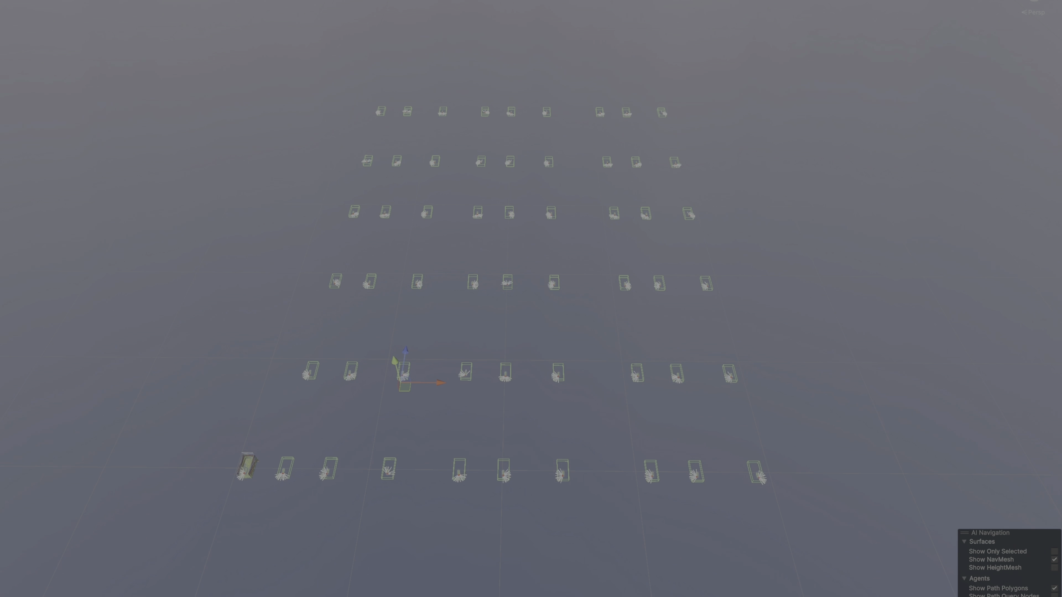
scroll("down", 3)
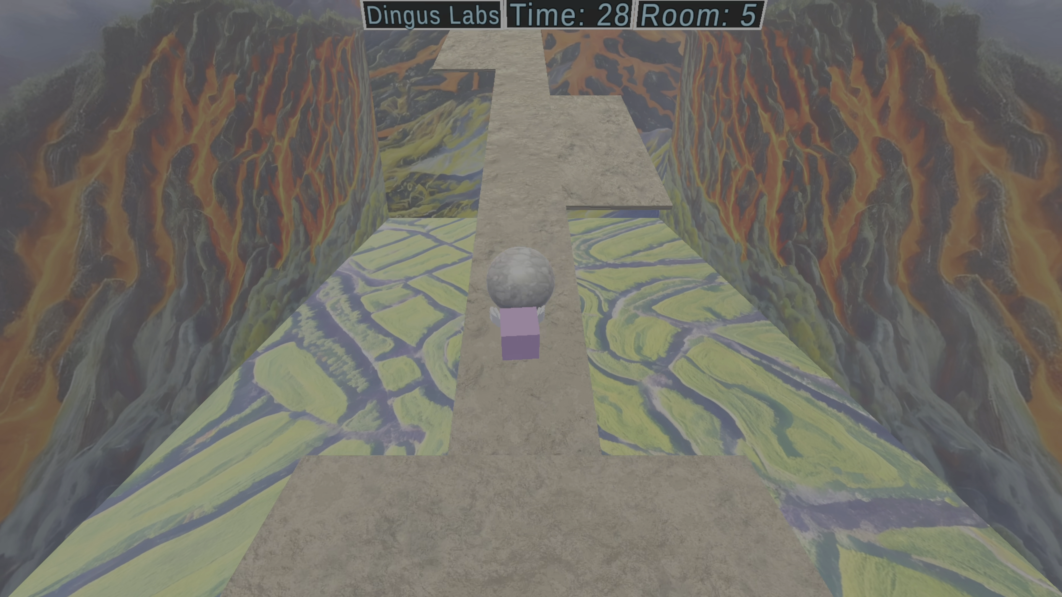
key("w")
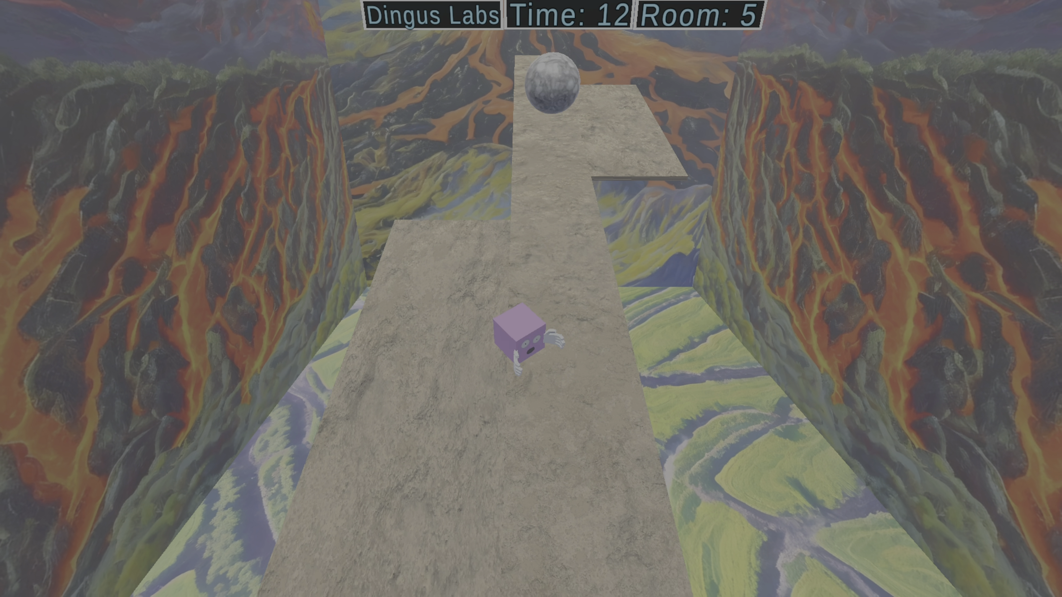
key("w")
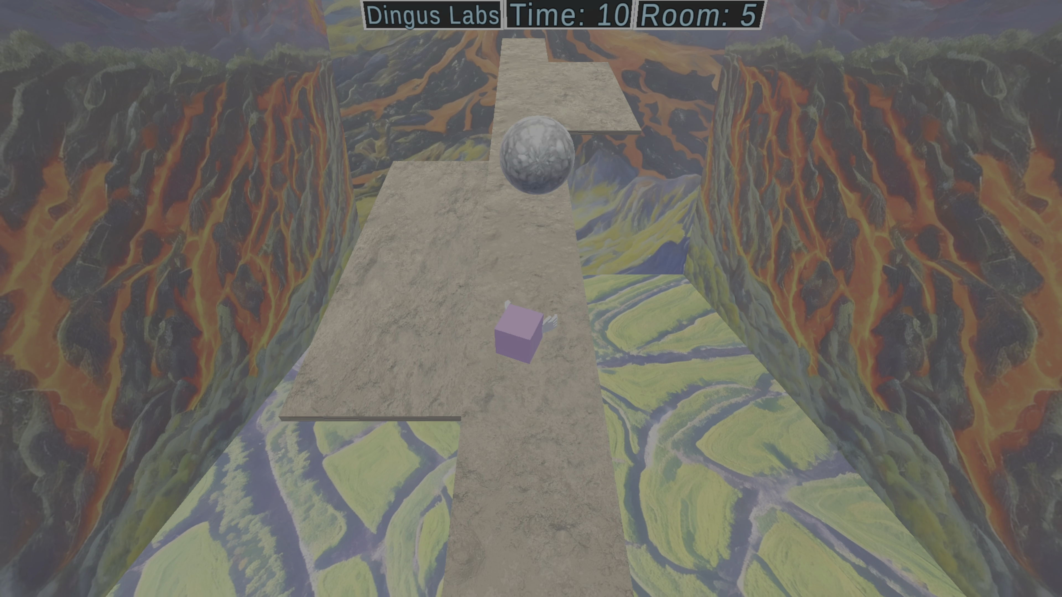
key("w")
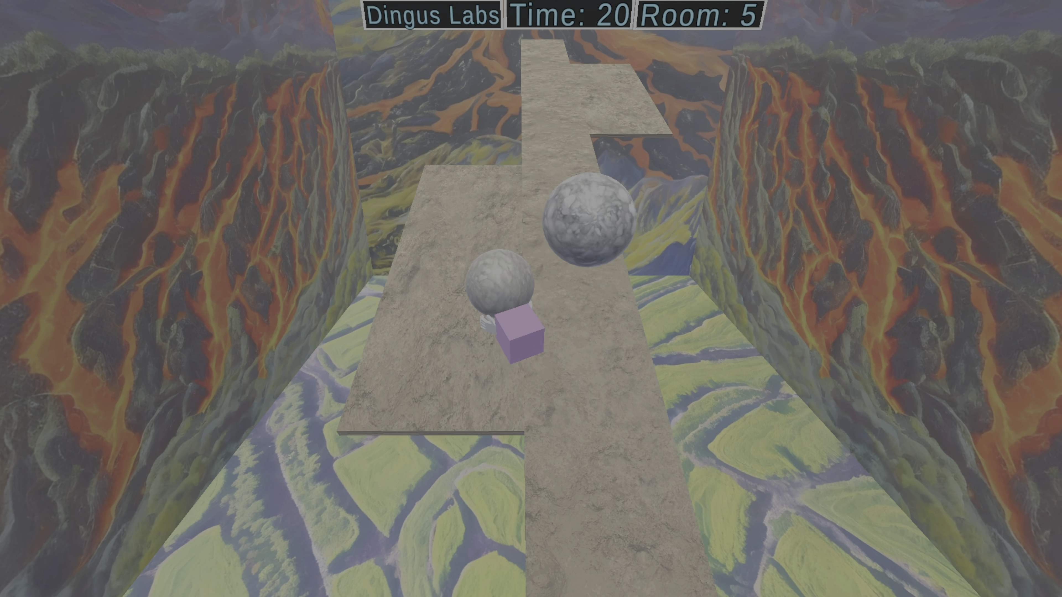
key("w")
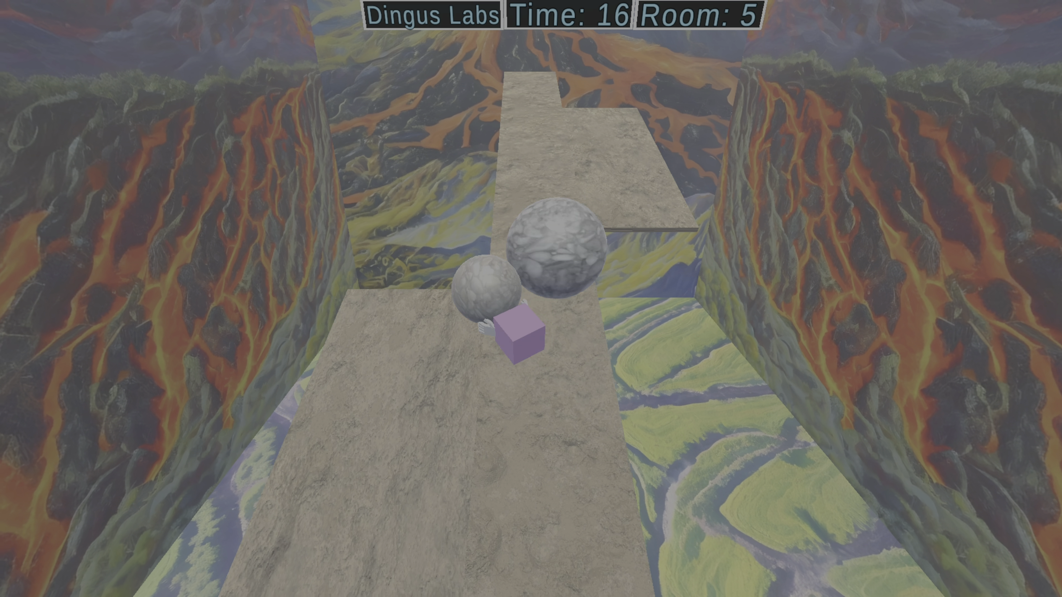
key("w")
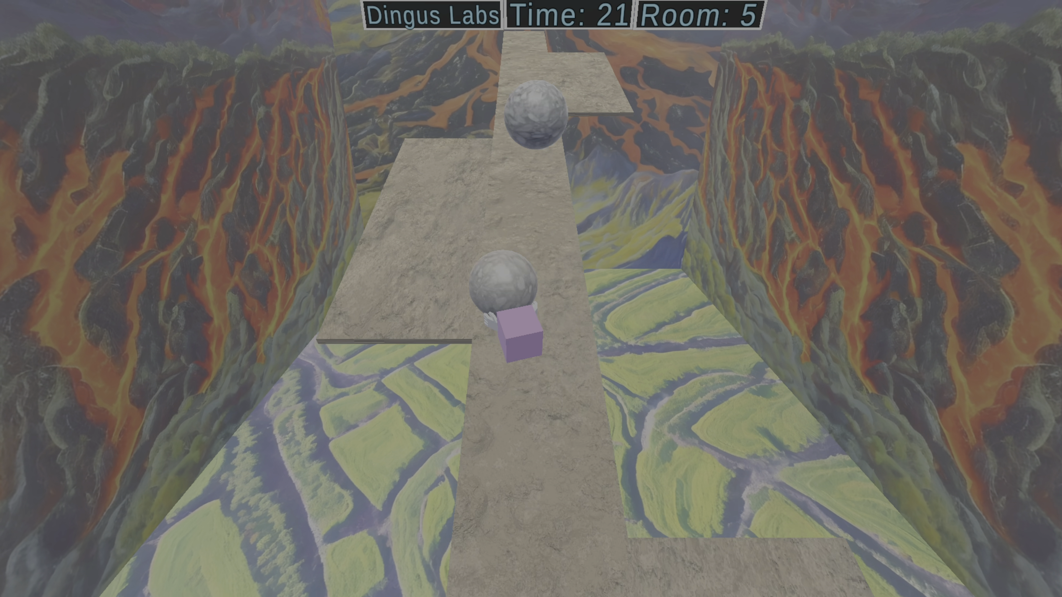
key("w")
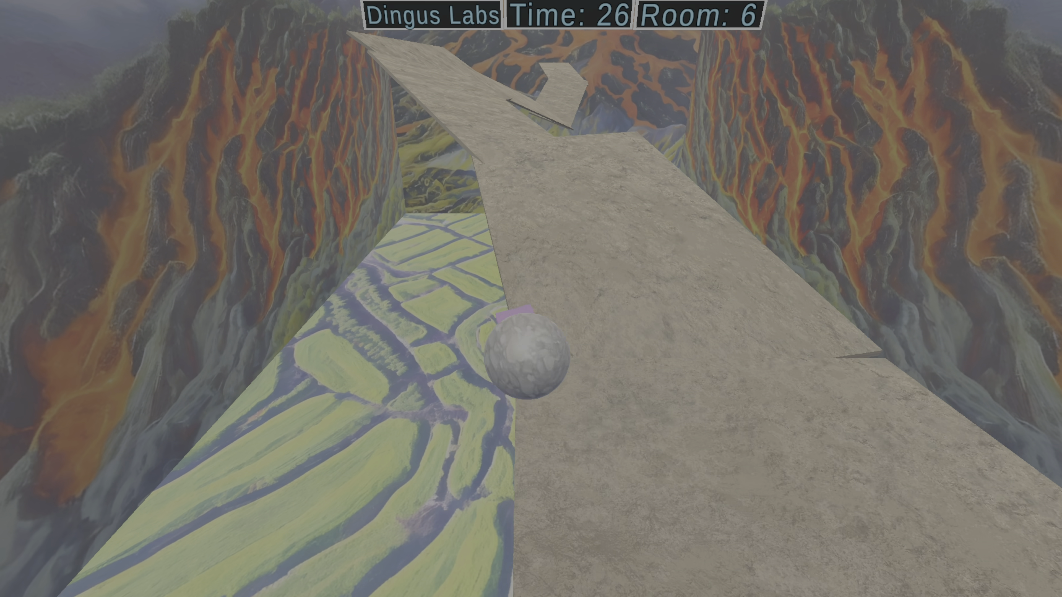
key("w")
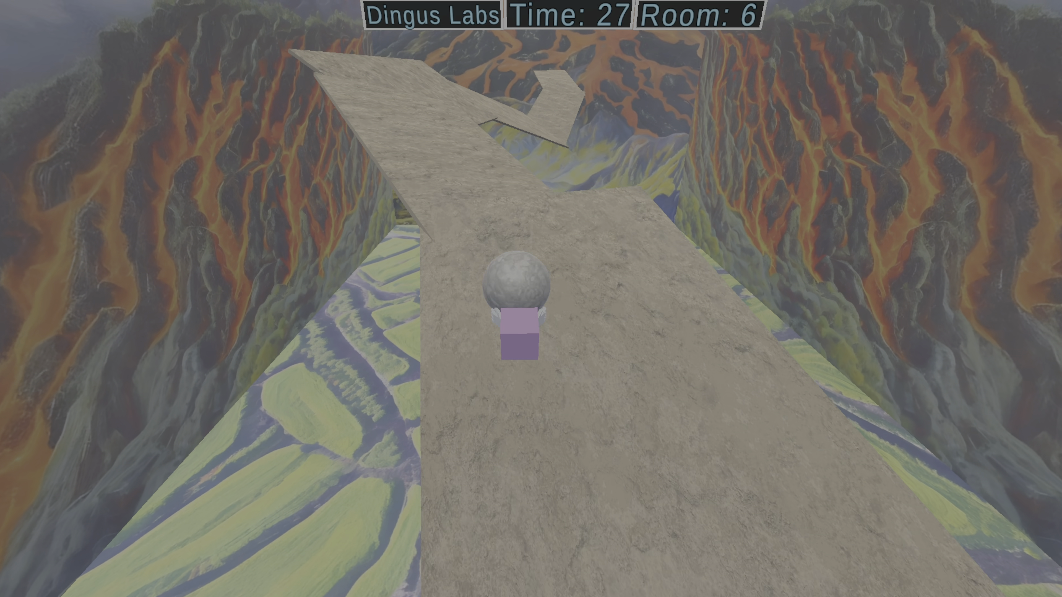
key("w")
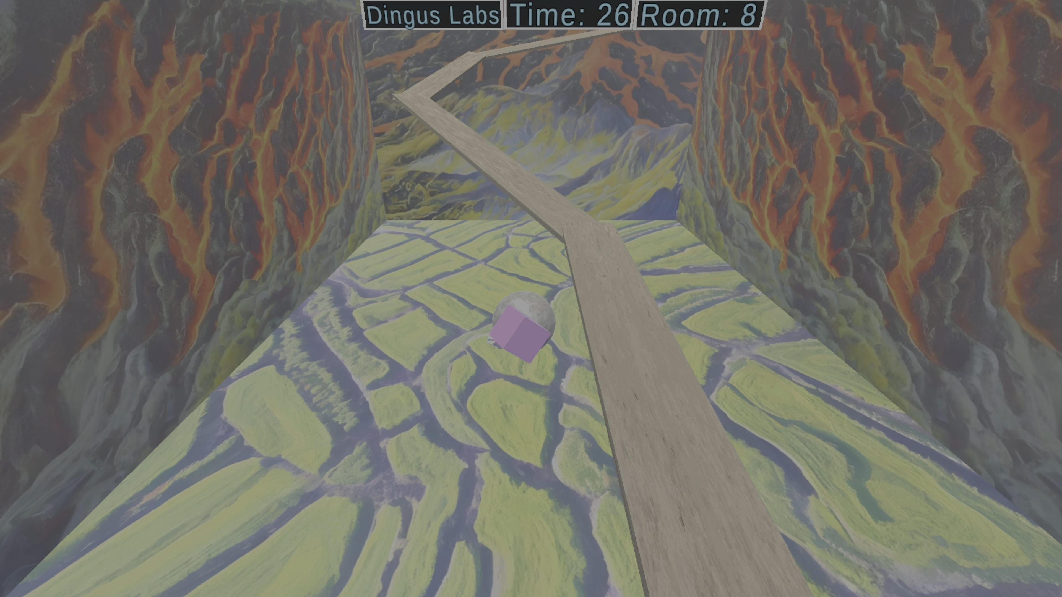
key("w")
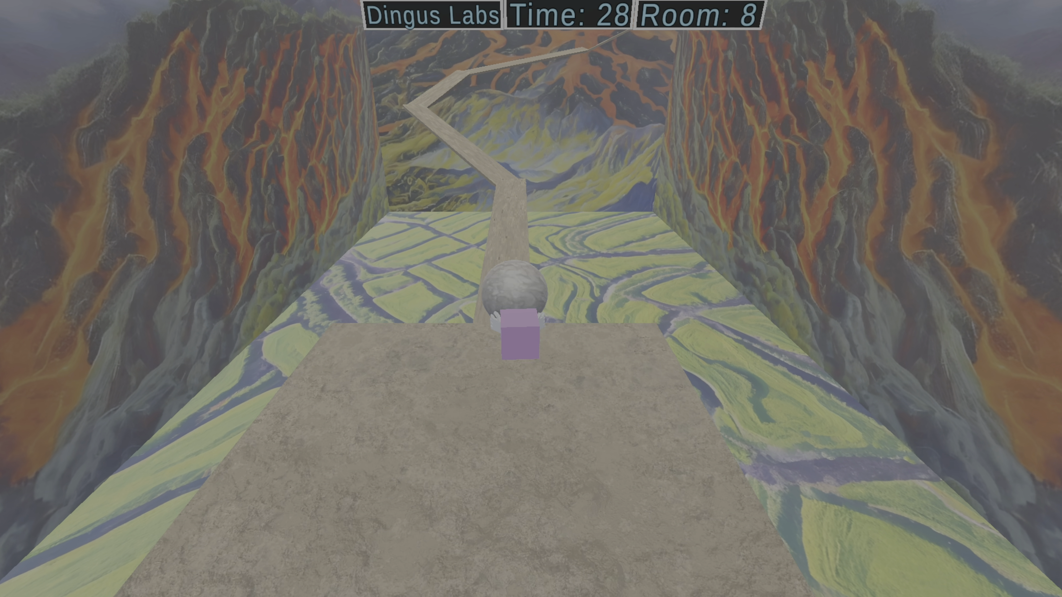
key("w")
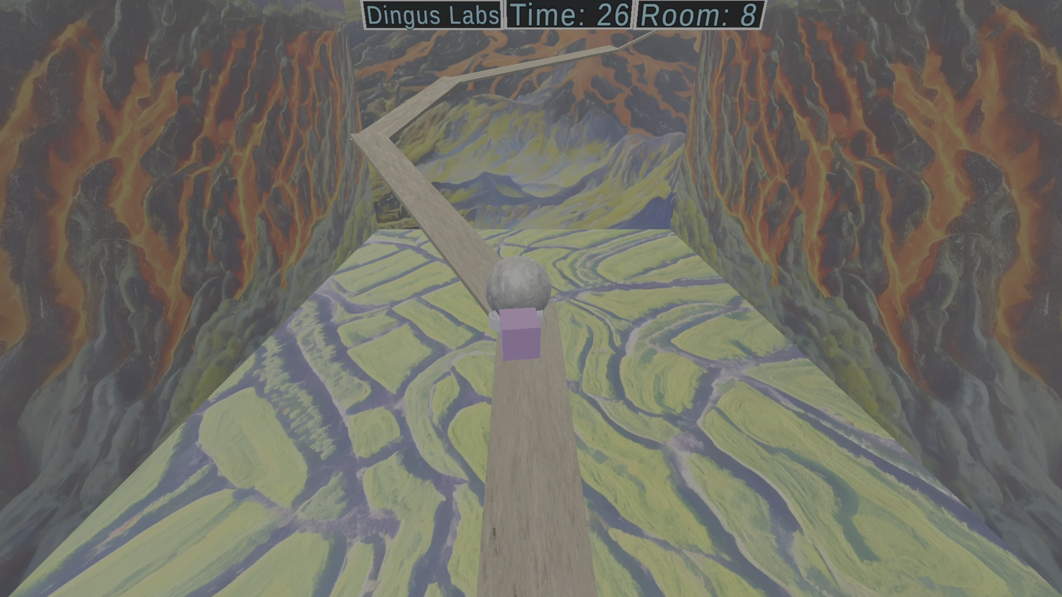
key("w")
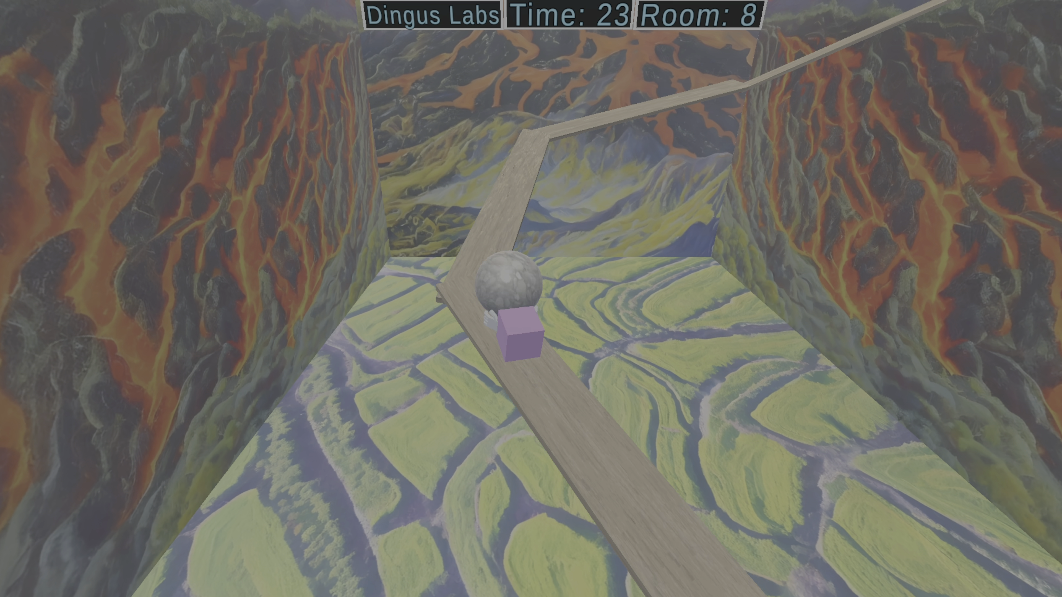
key("w")
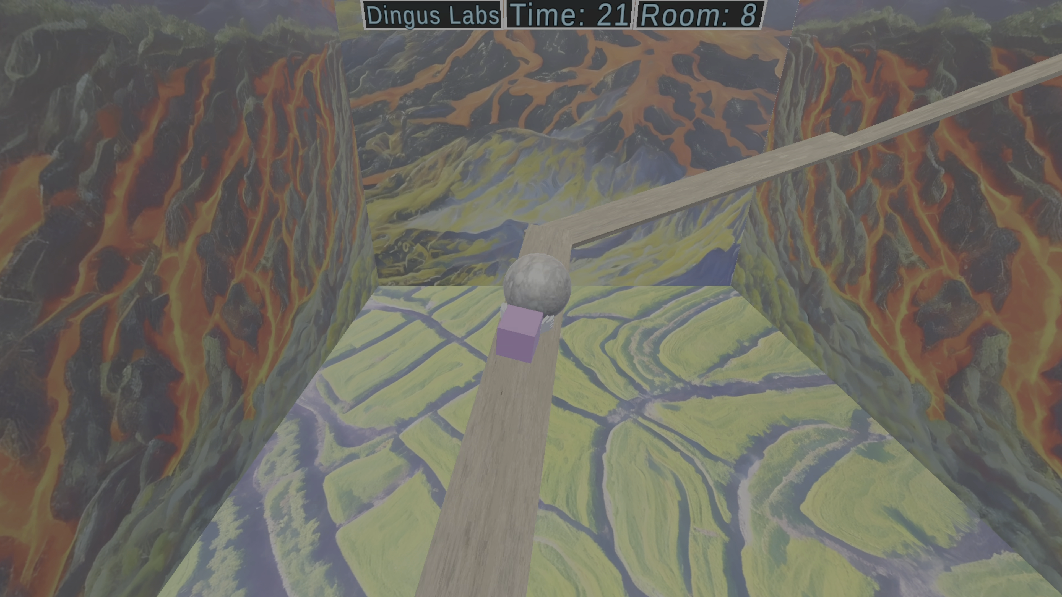